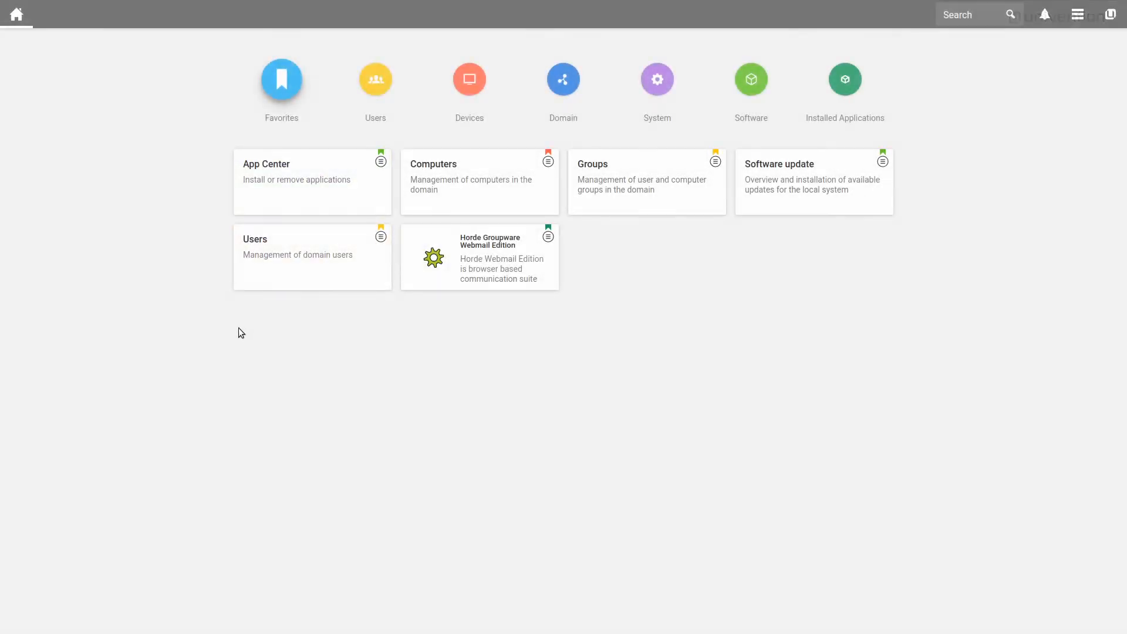
mouse_move(813, 181)
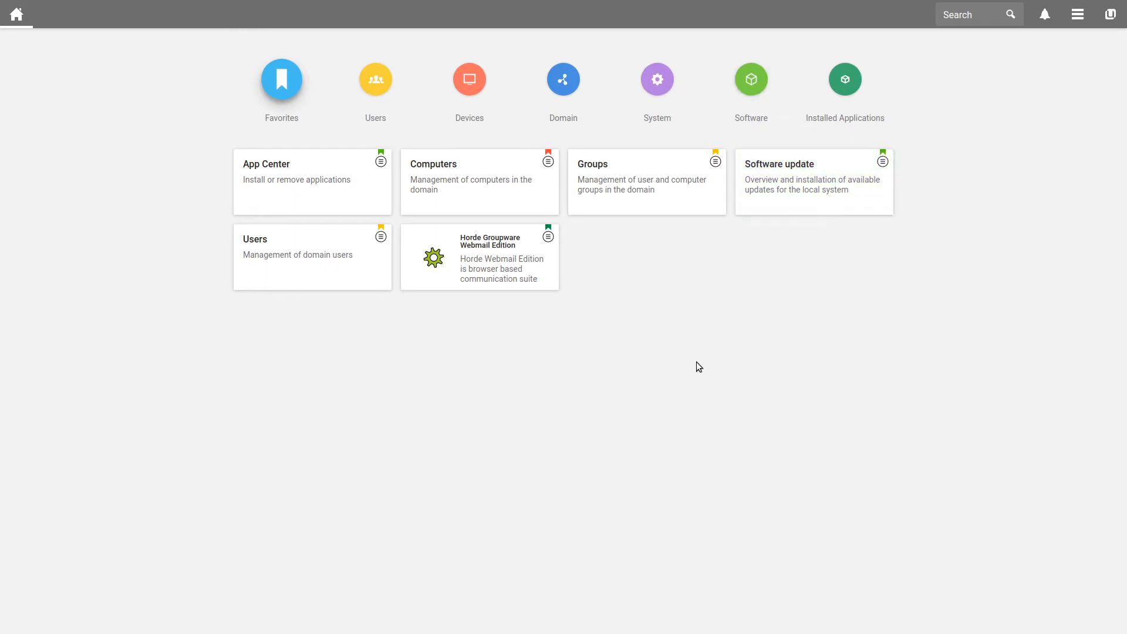
mouse_move(735, 268)
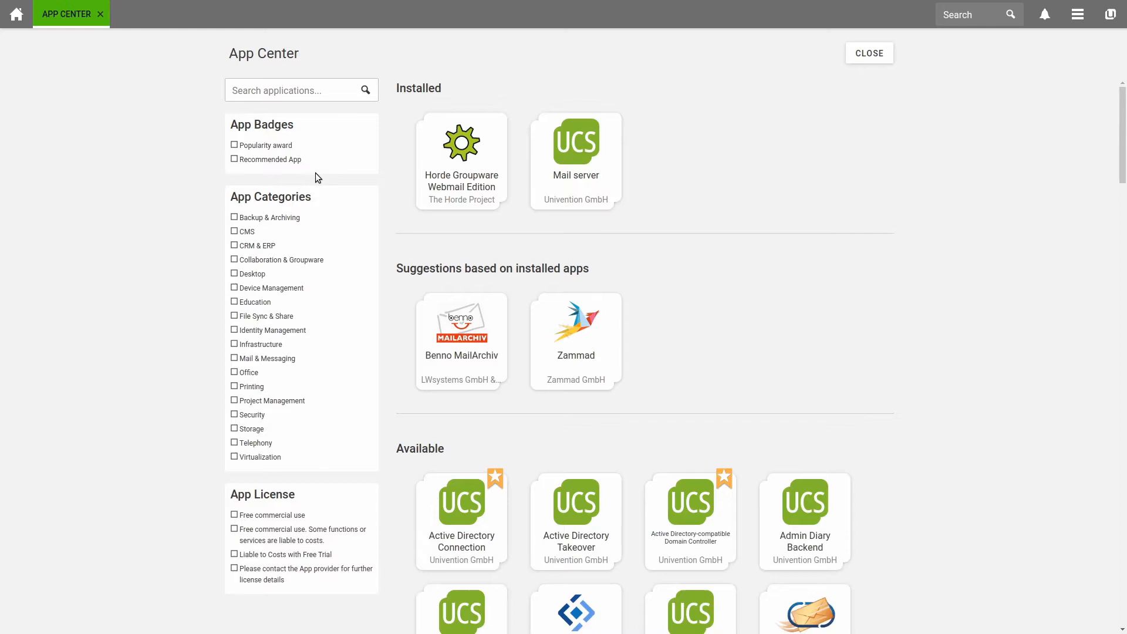
- Search 'self-se' in the App Center and install the Self Service app, confirming Install App
left_click(295, 90)
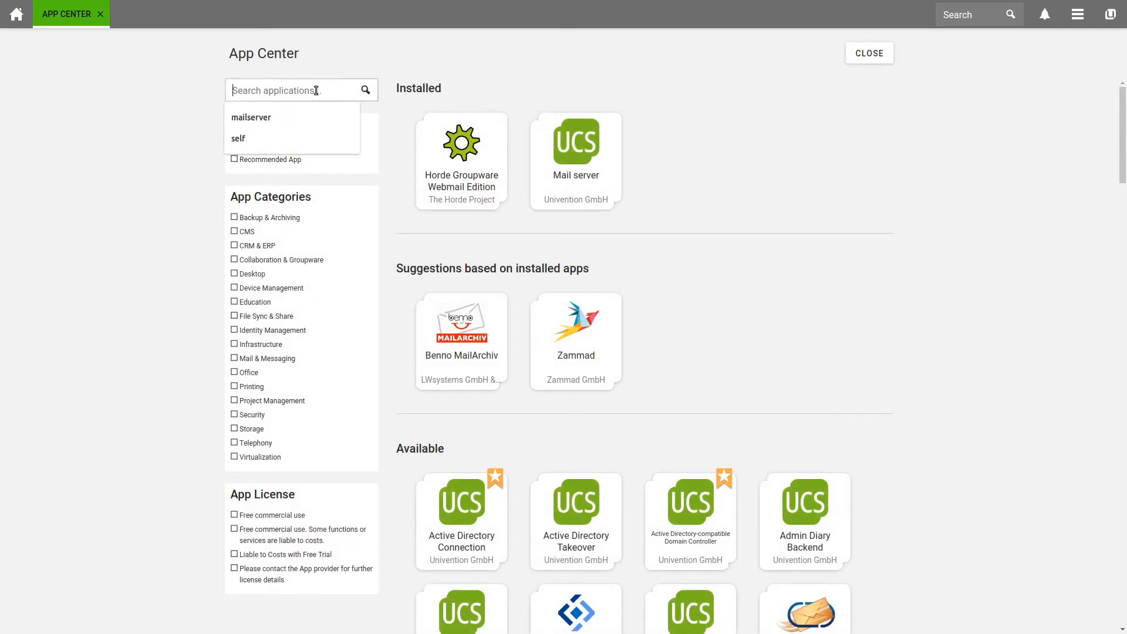
type("self-se")
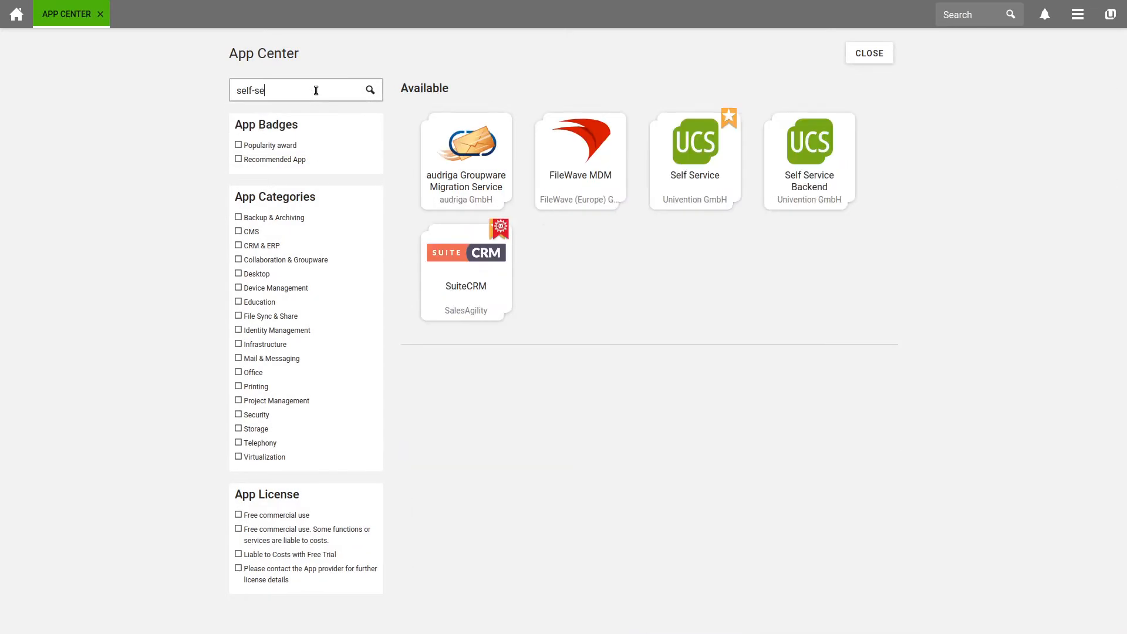
left_click(694, 140)
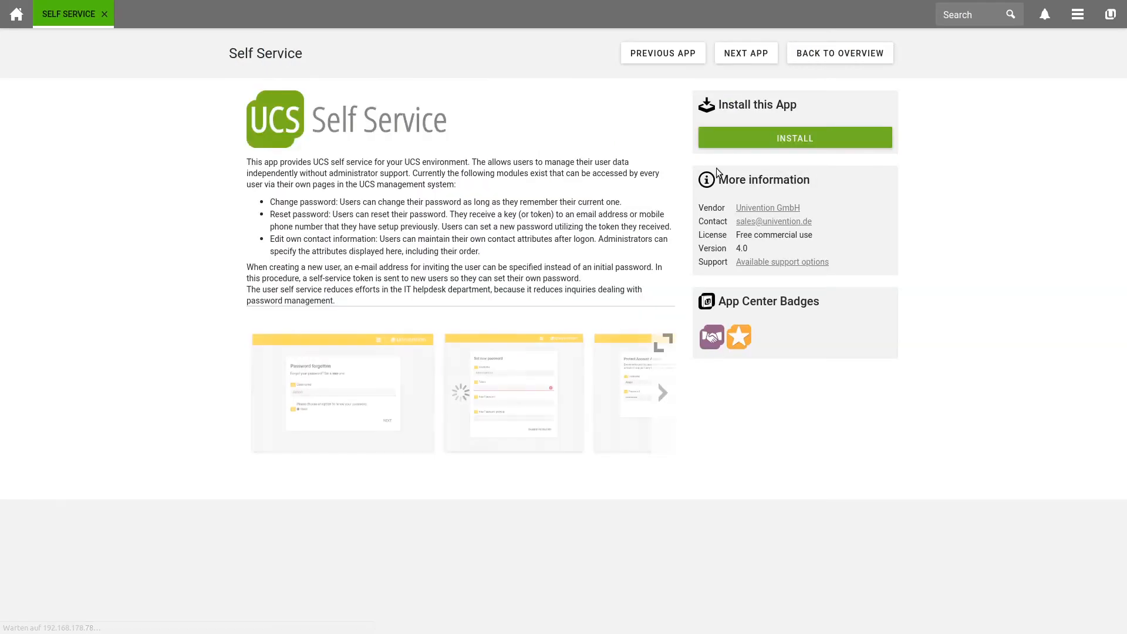
left_click(795, 138)
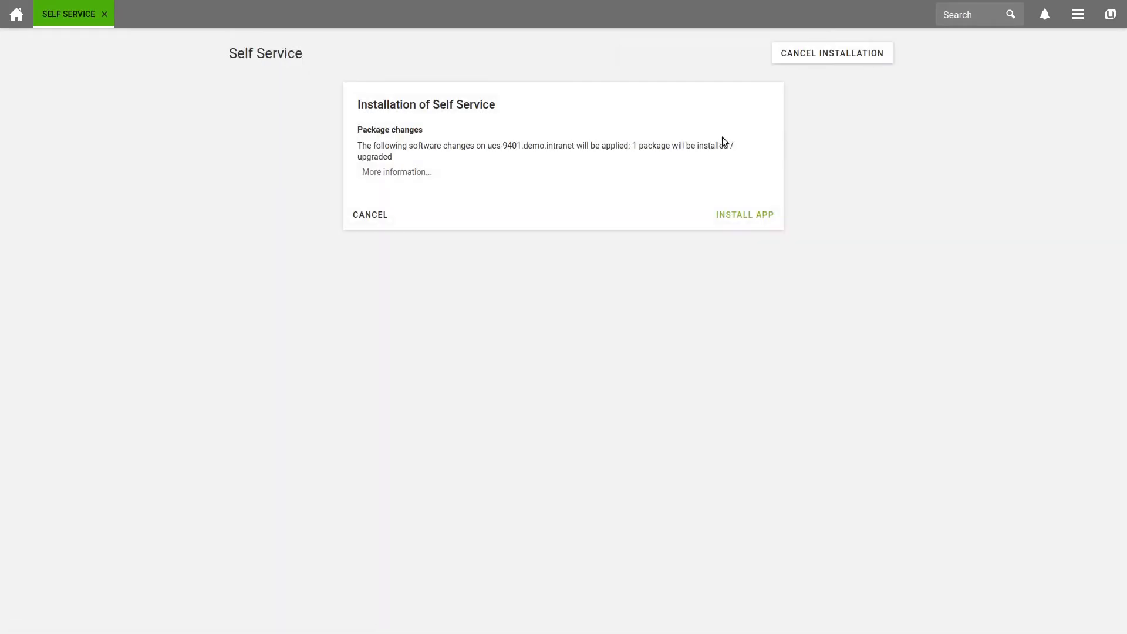
left_click(744, 213)
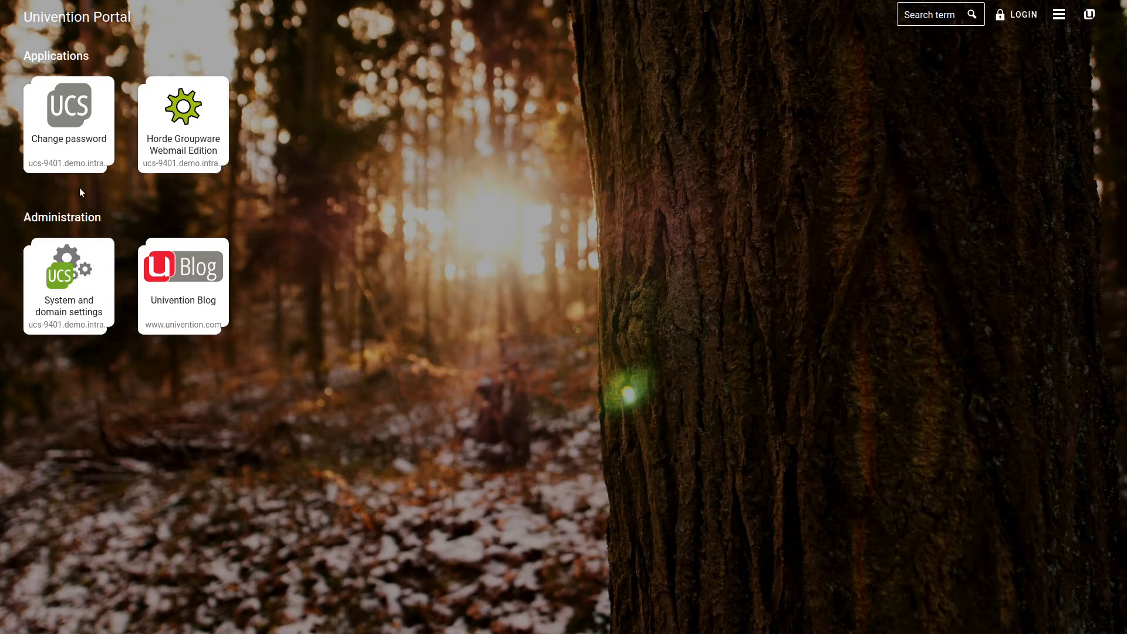
mouse_move(74, 170)
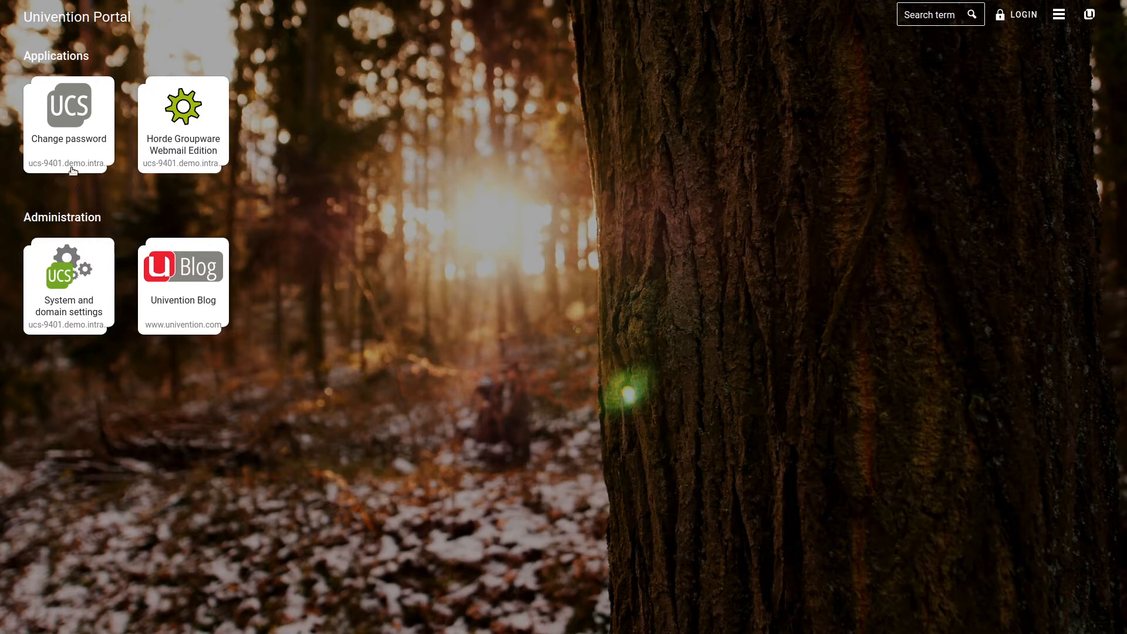
left_click(68, 123)
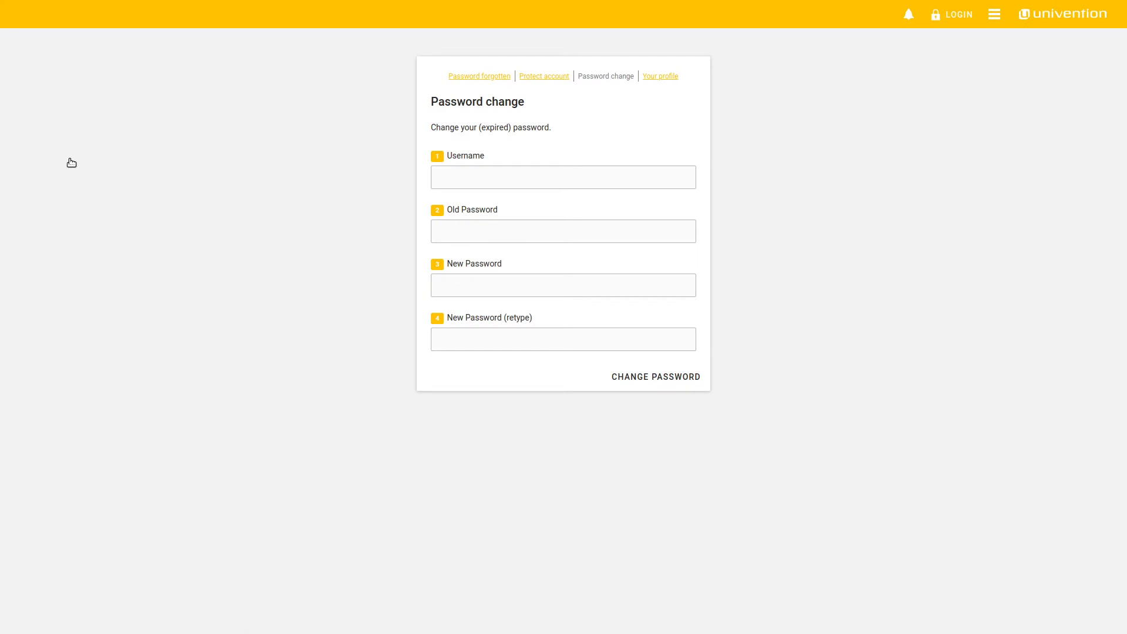
left_click(562, 177)
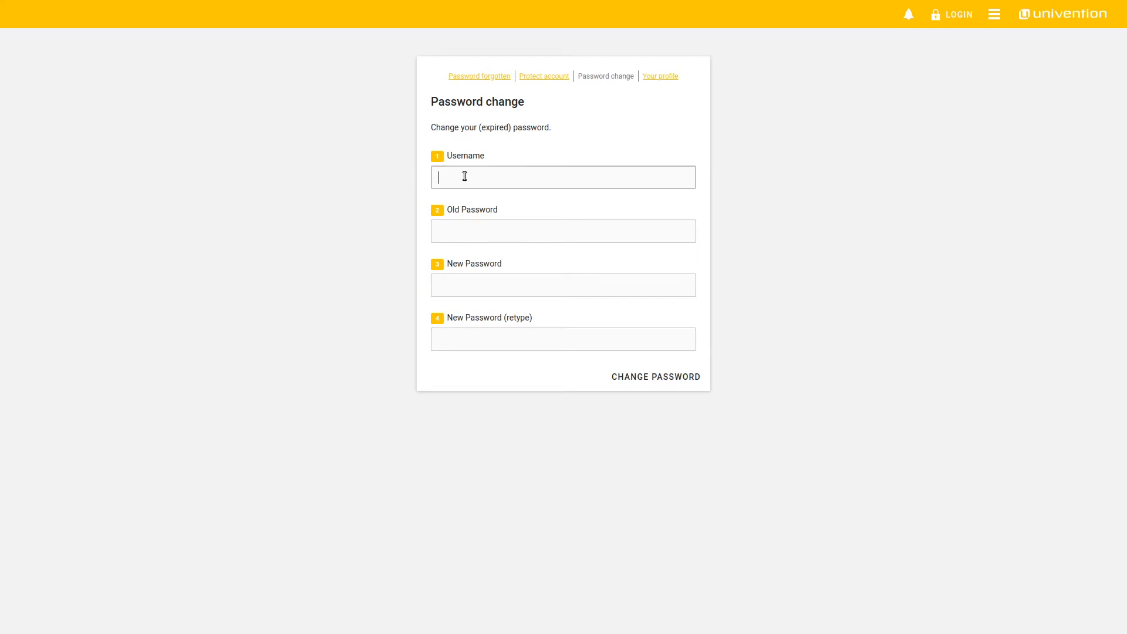
type("thomas.meyer")
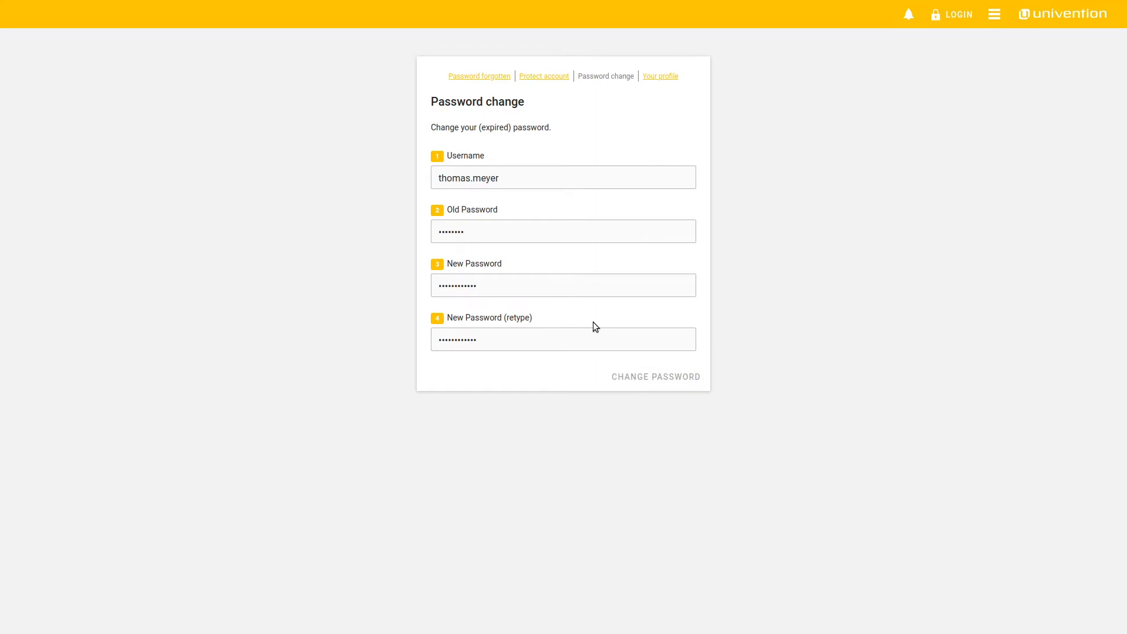
left_click(654, 377)
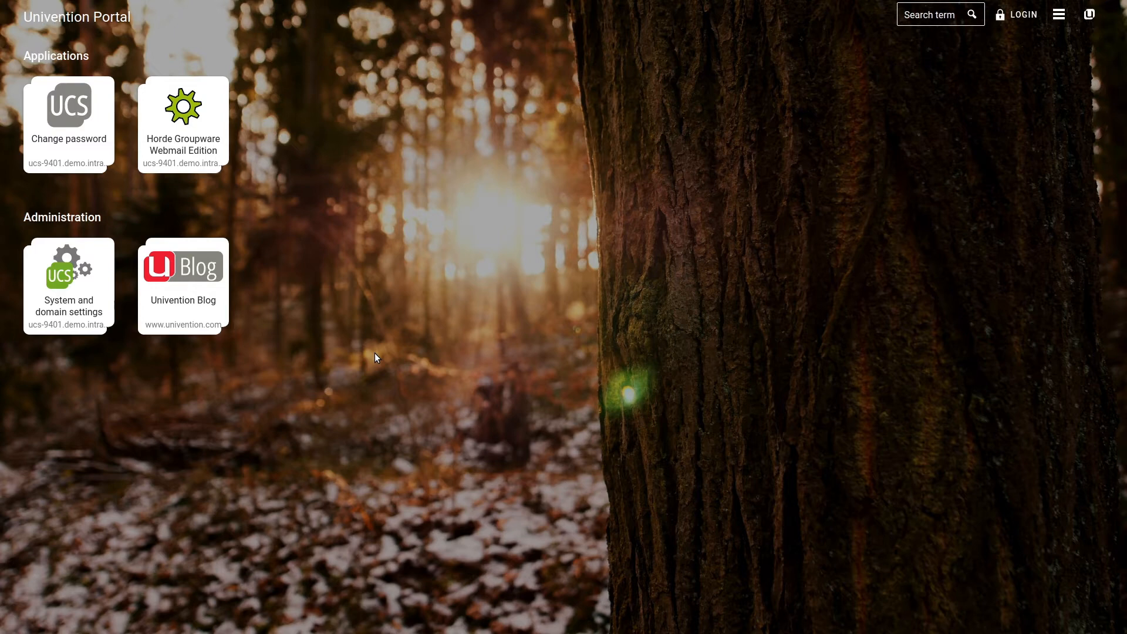
mouse_move(312, 290)
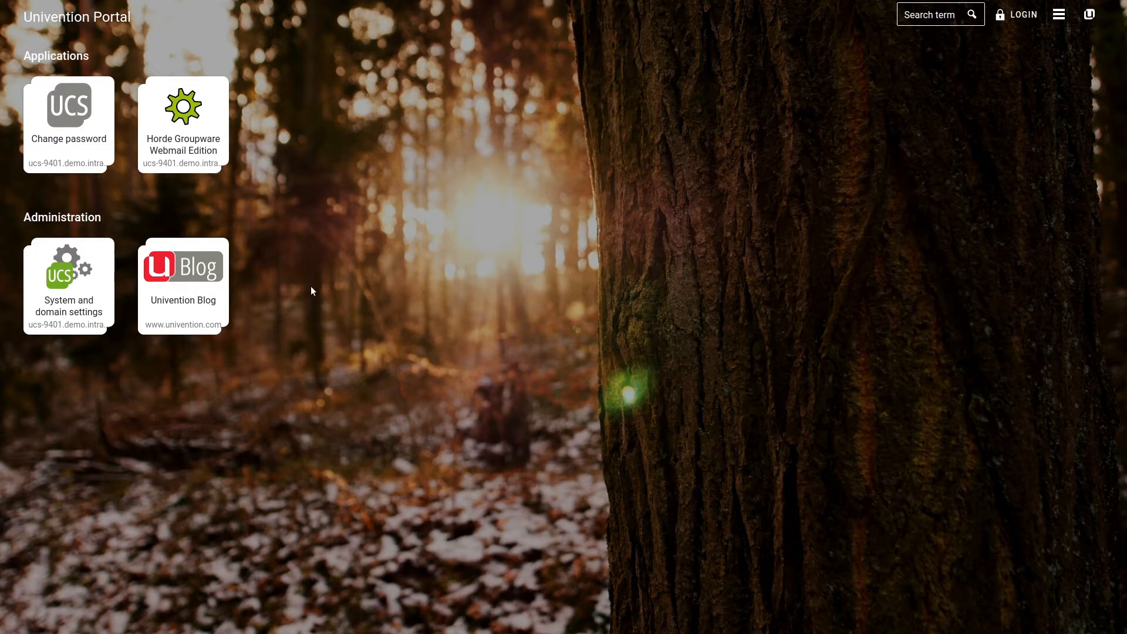
mouse_move(79, 189)
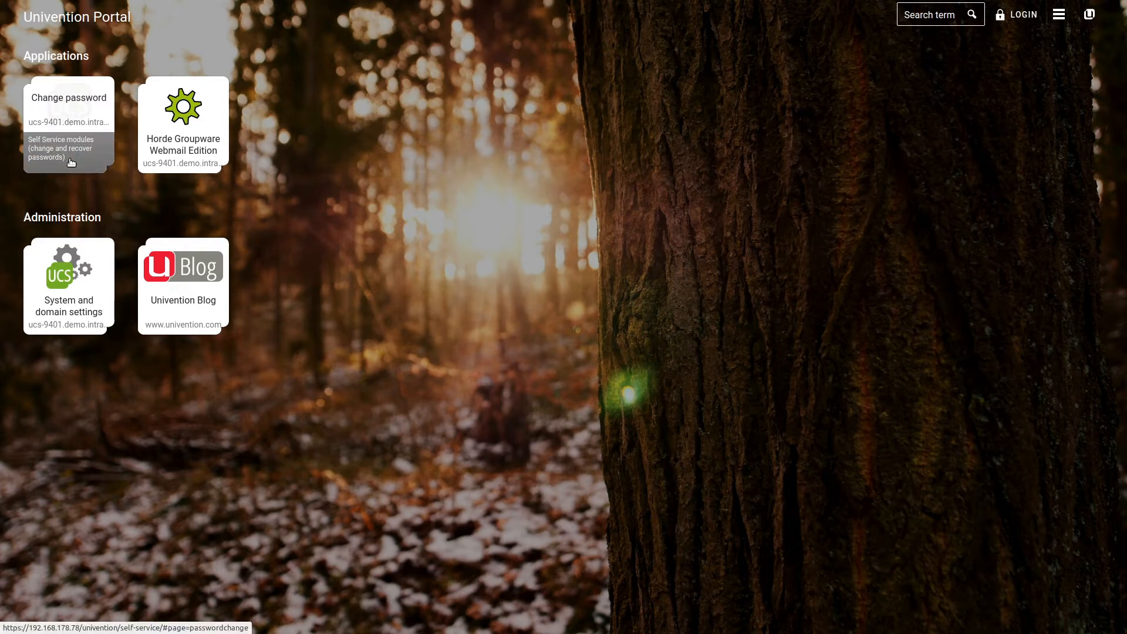
- Verify the suggested user on Protect account and fill in the recovery email address
left_click(68, 105)
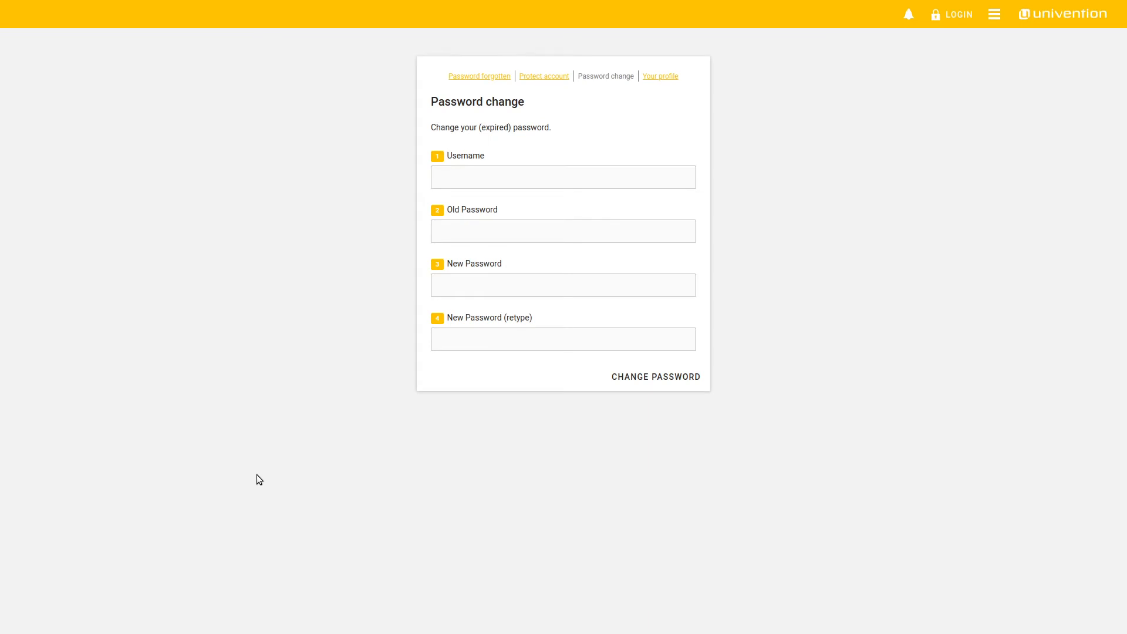
mouse_move(544, 76)
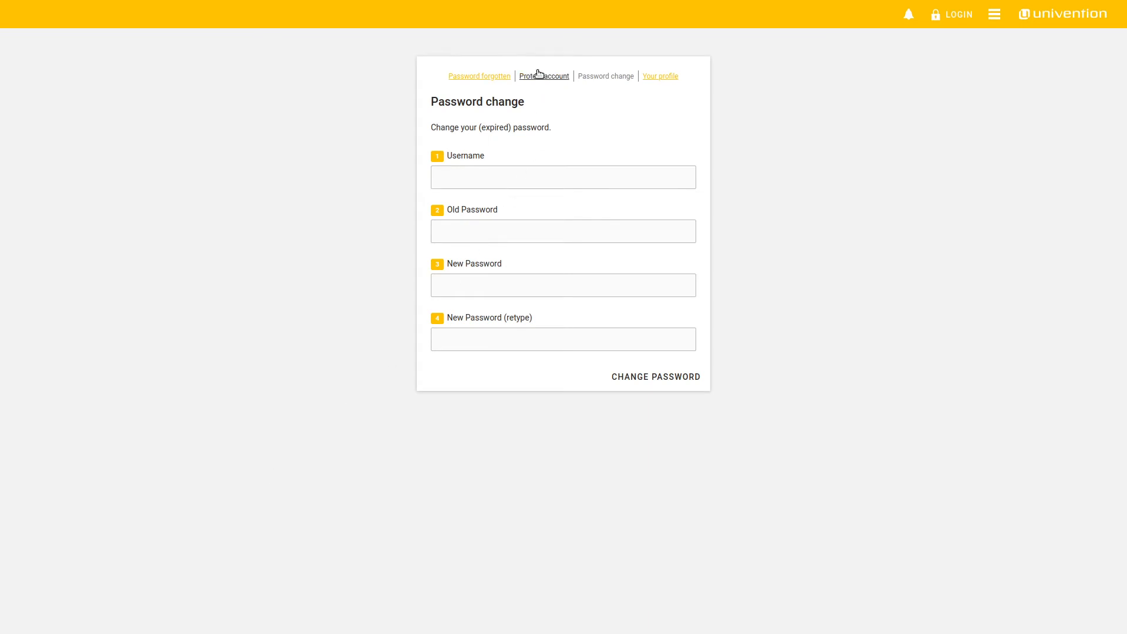
left_click(544, 77)
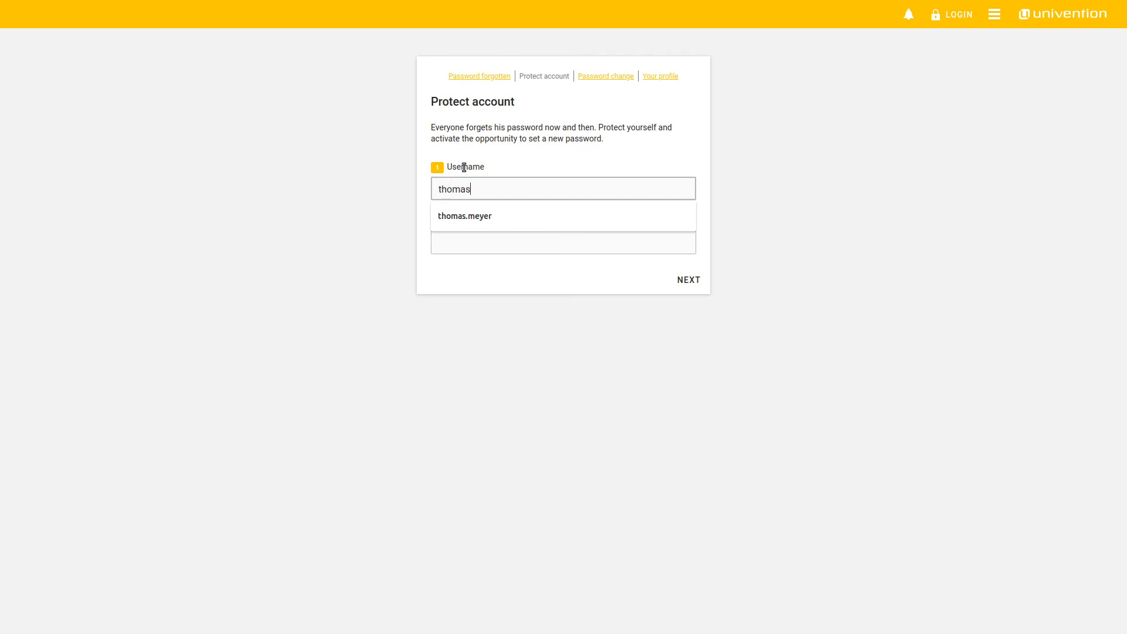
left_click(465, 216)
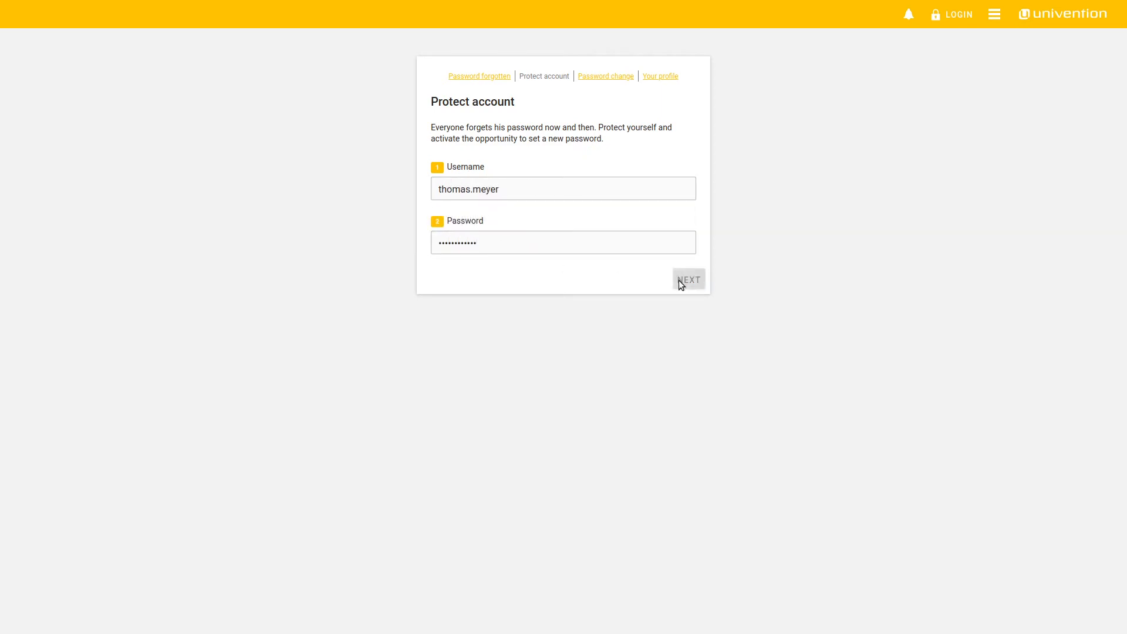
left_click(687, 279)
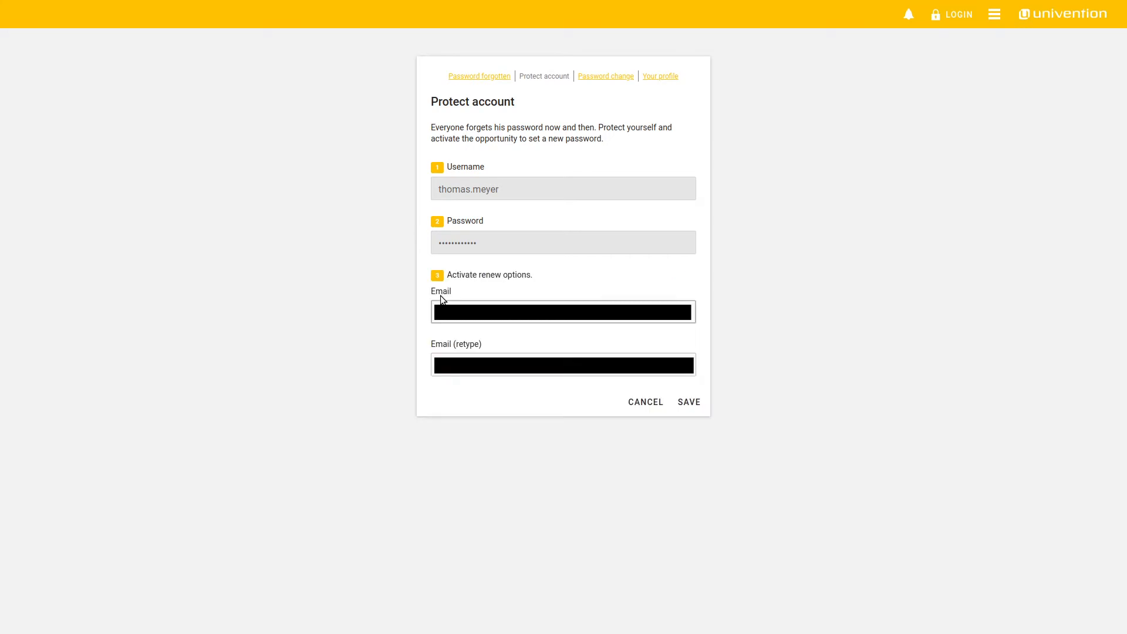
left_click(562, 364)
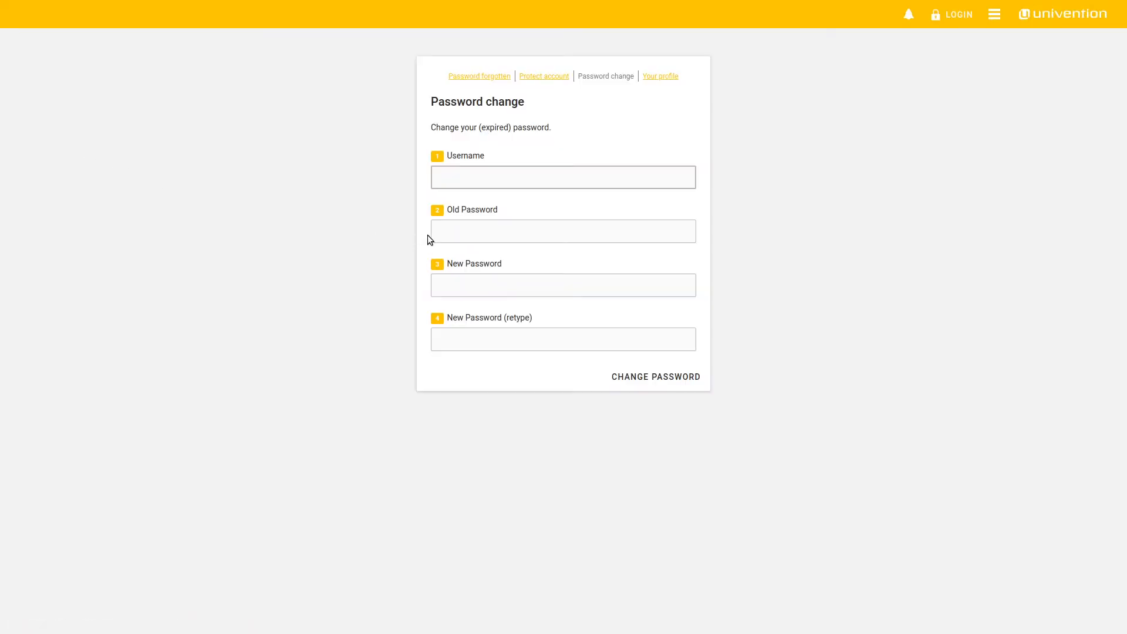
left_click(563, 177)
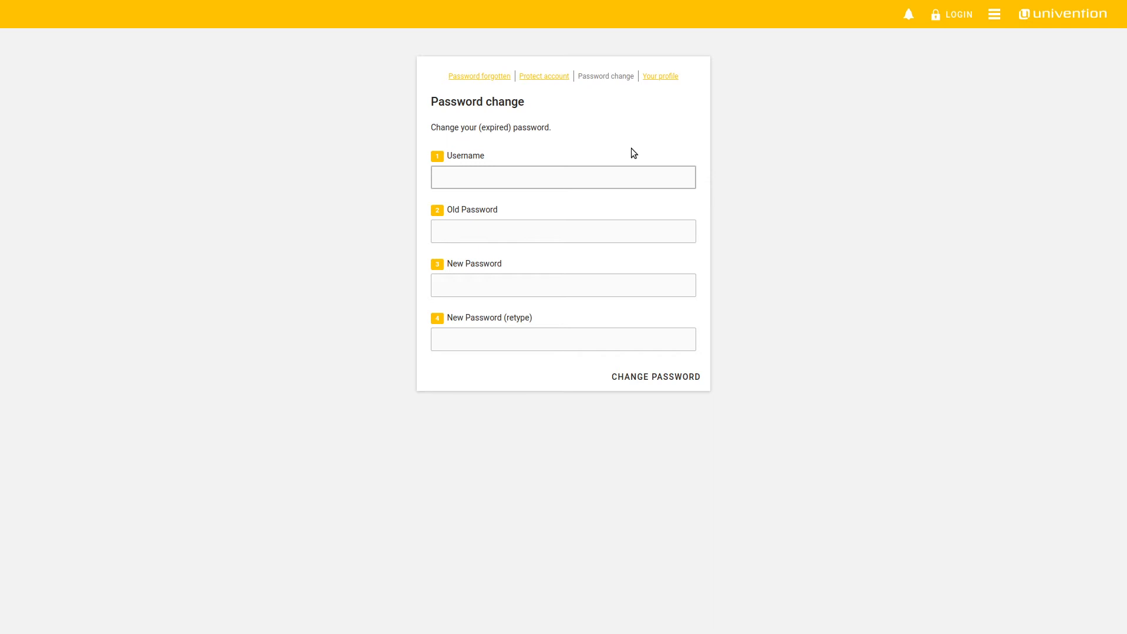
left_click(479, 77)
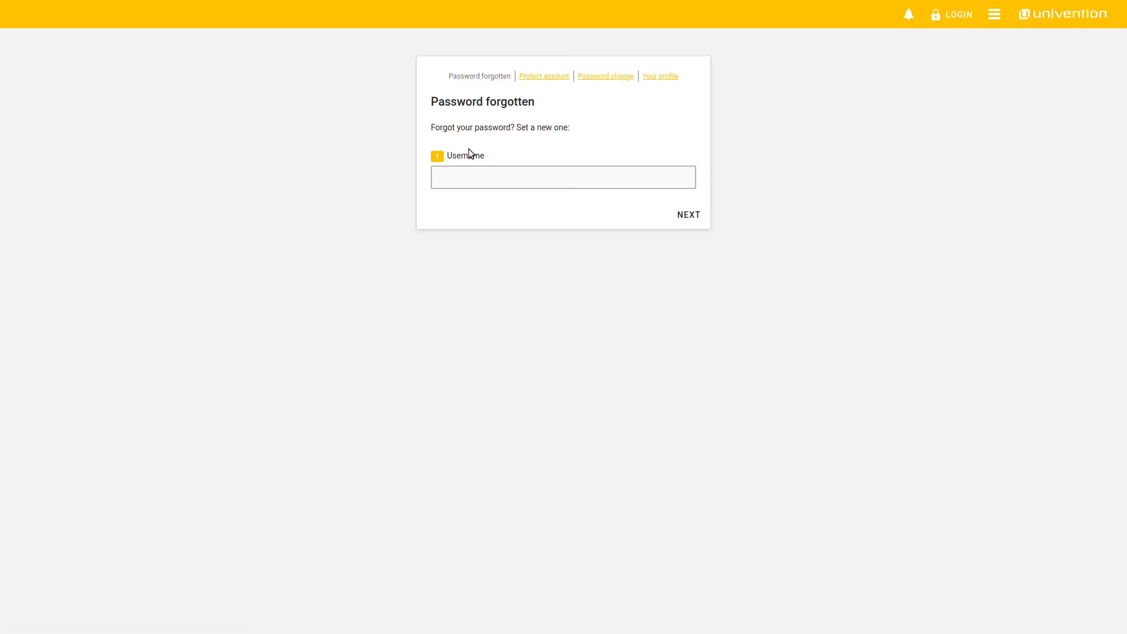
type("thomas.meye")
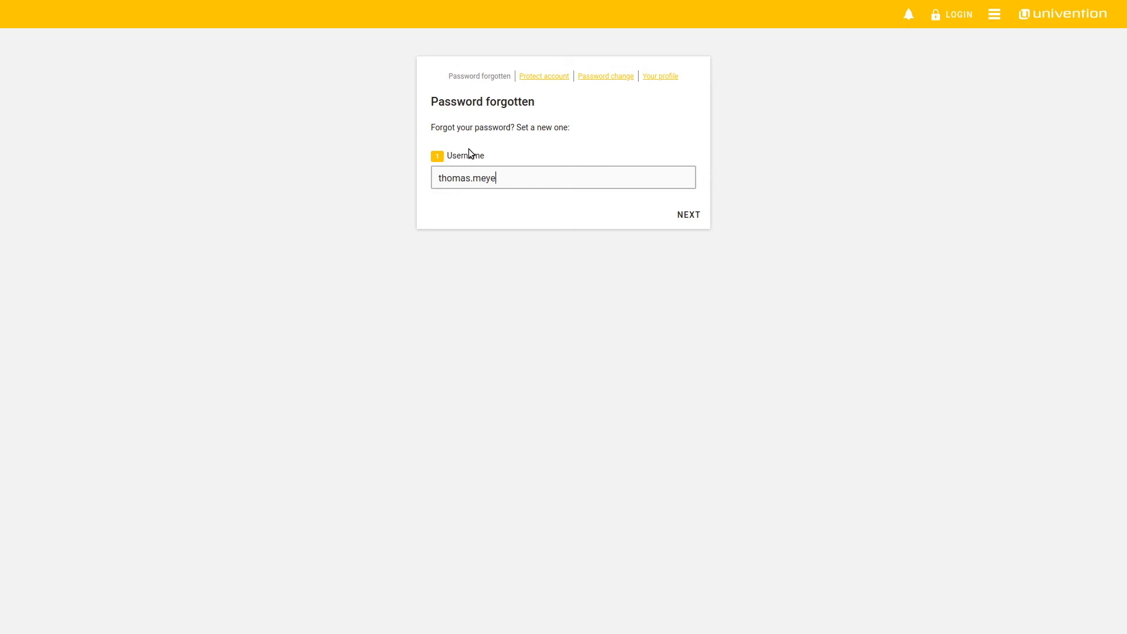
left_click(686, 215)
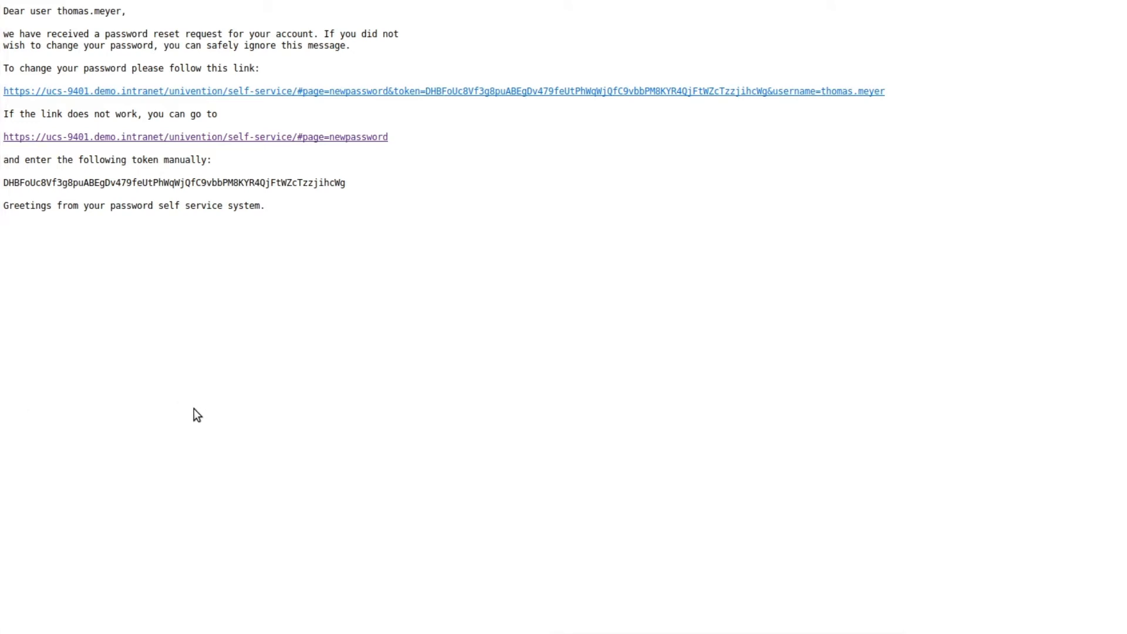
mouse_move(270, 96)
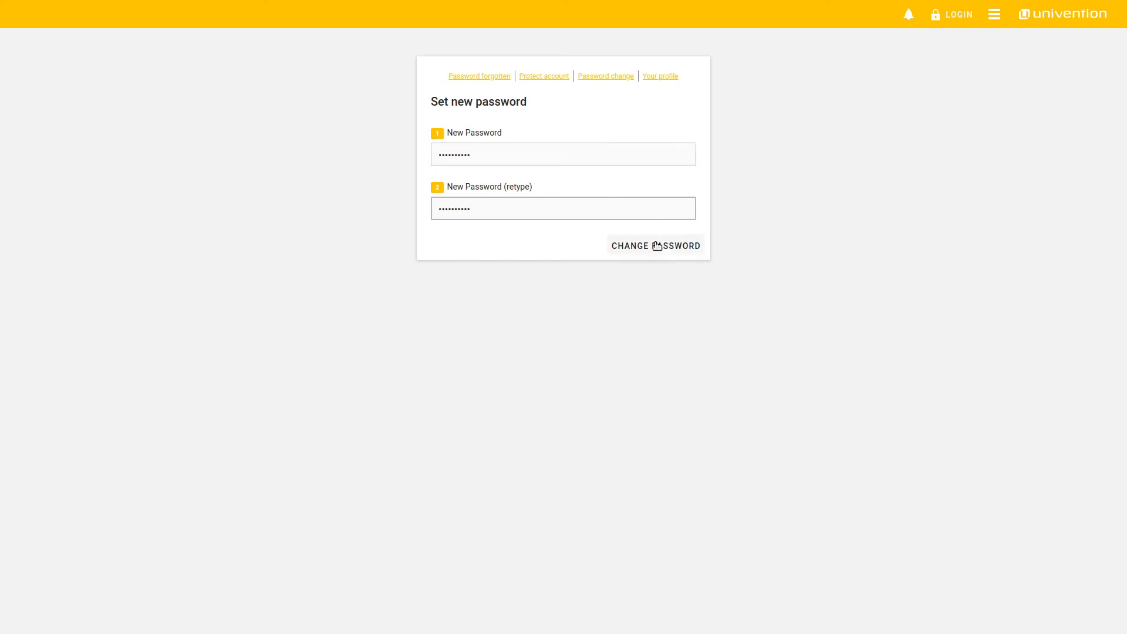
- Submit the new password from the reset link and acknowledge the success message
left_click(655, 245)
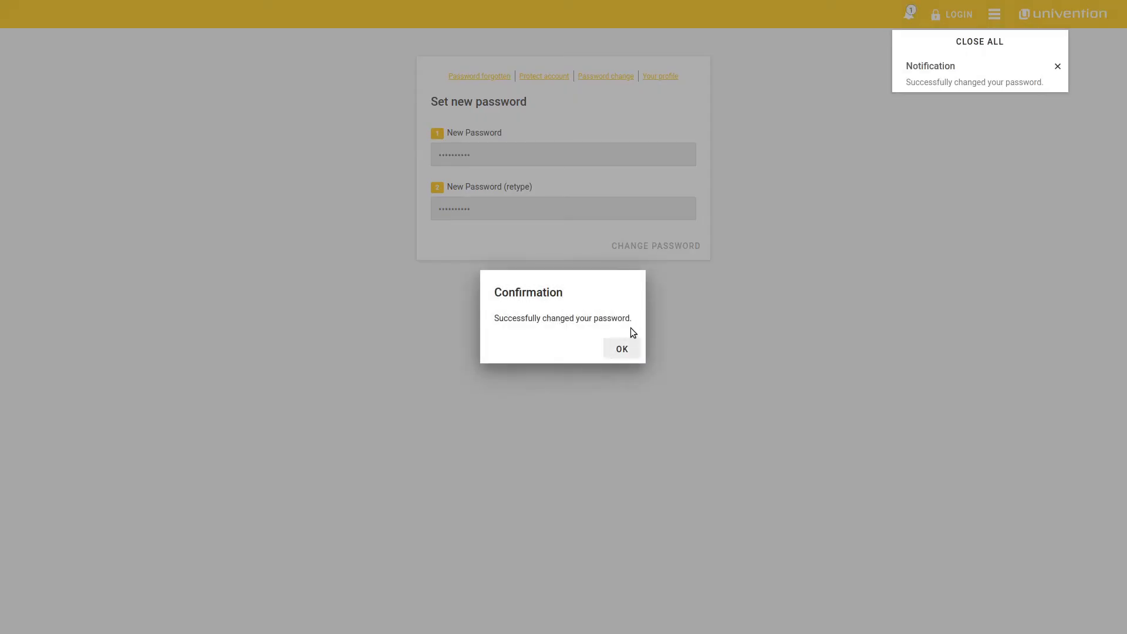
left_click(620, 349)
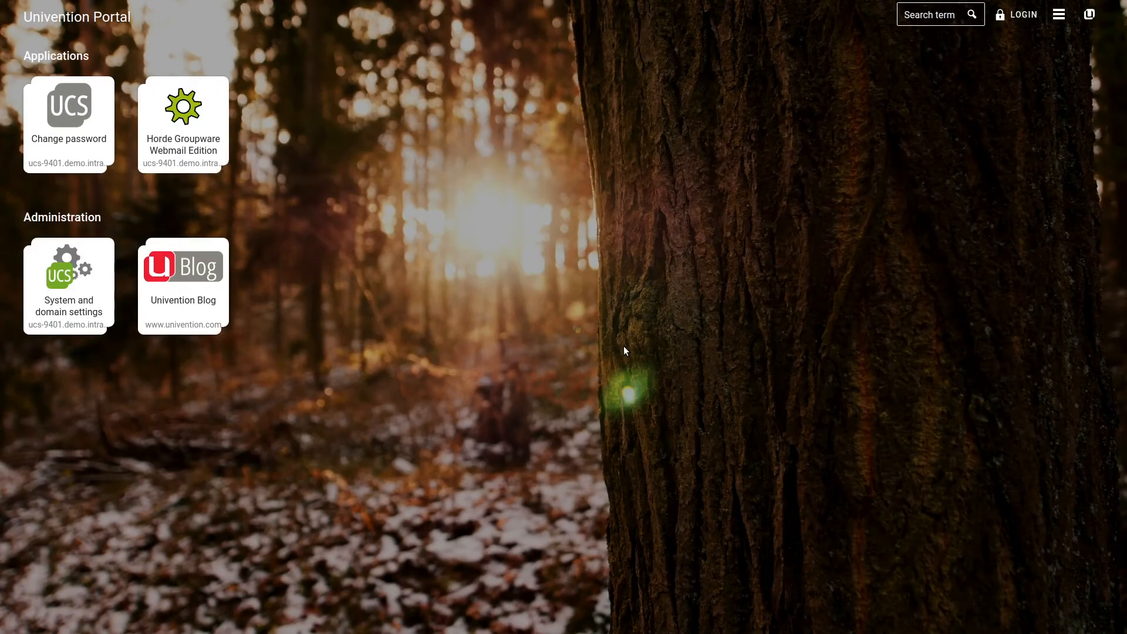
- Sign in as 'thomas' on the Your profile page to load the editable profile
left_click(68, 122)
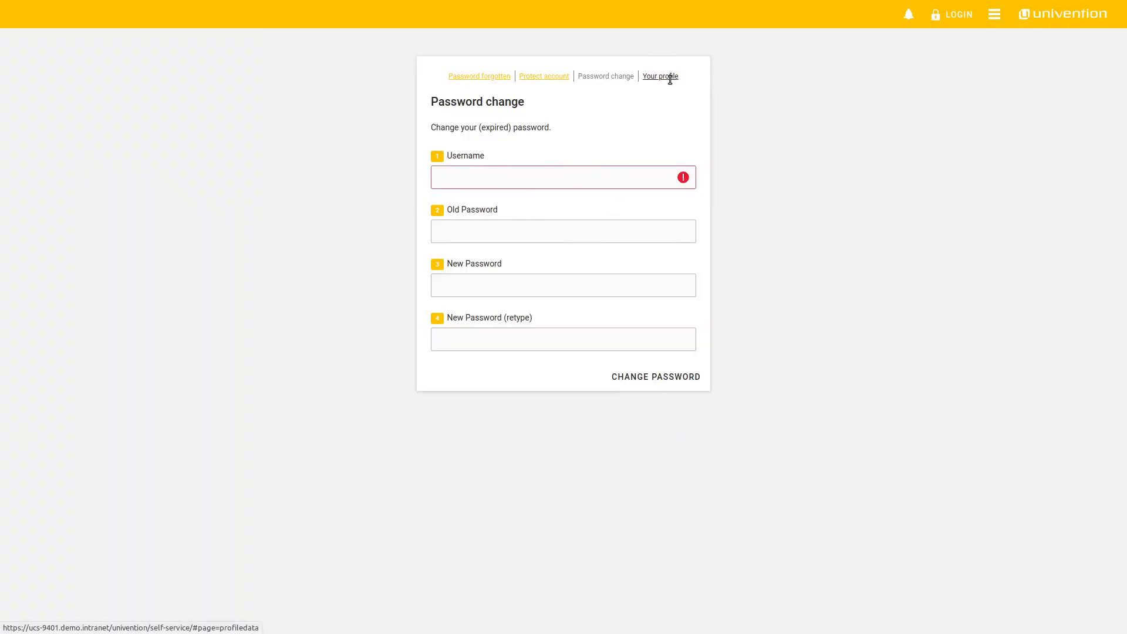
left_click(659, 77)
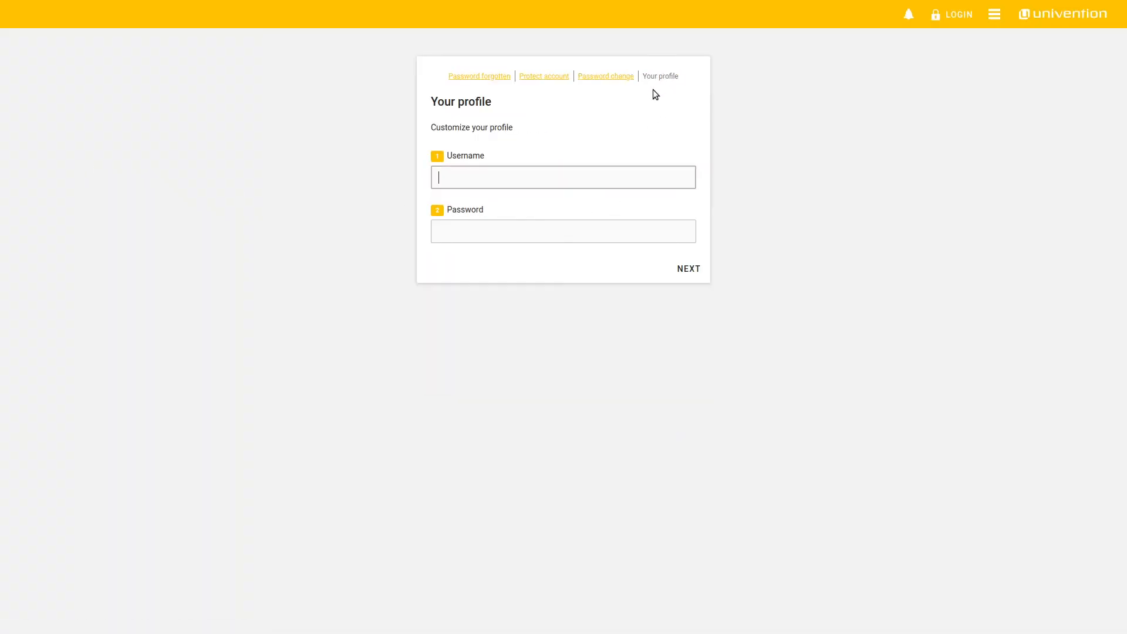
type("thomas.meyer")
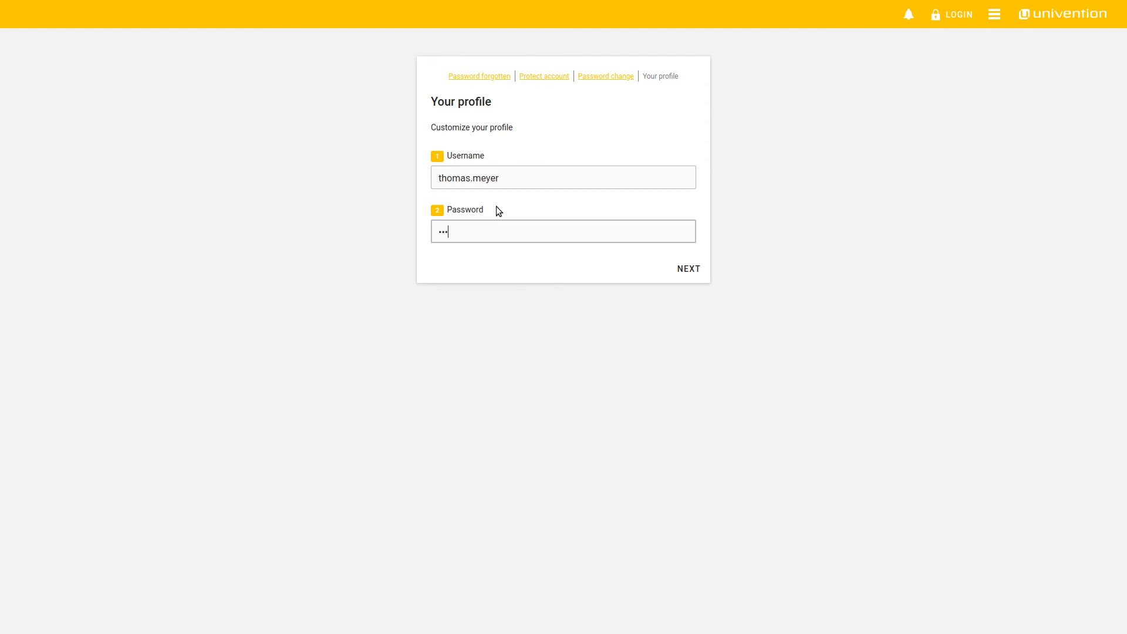
left_click(687, 268)
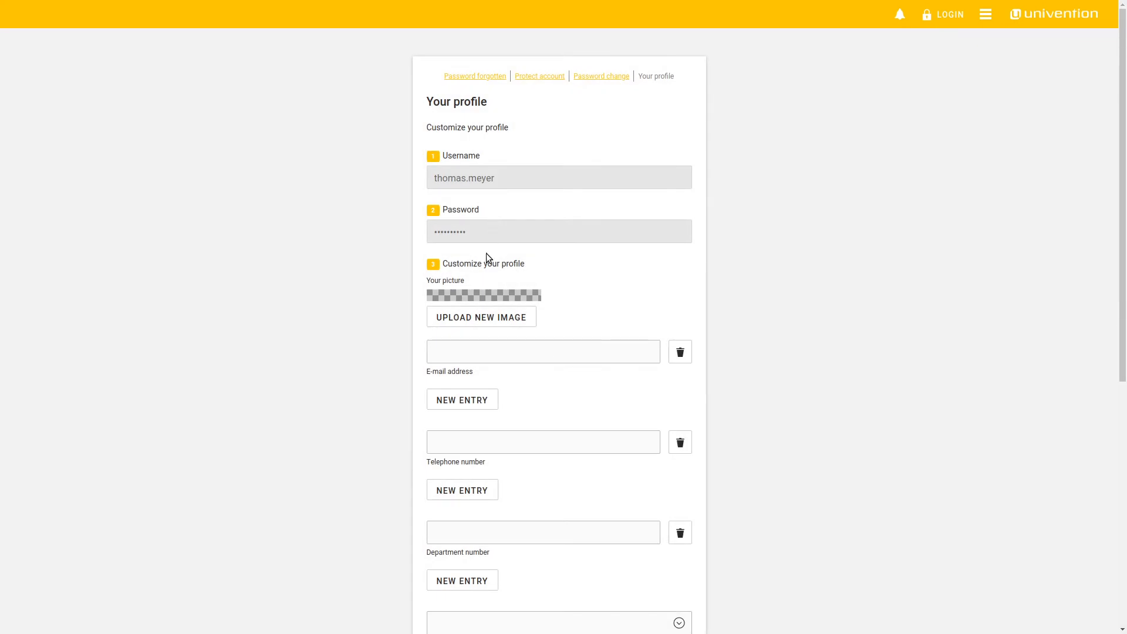
mouse_move(473, 362)
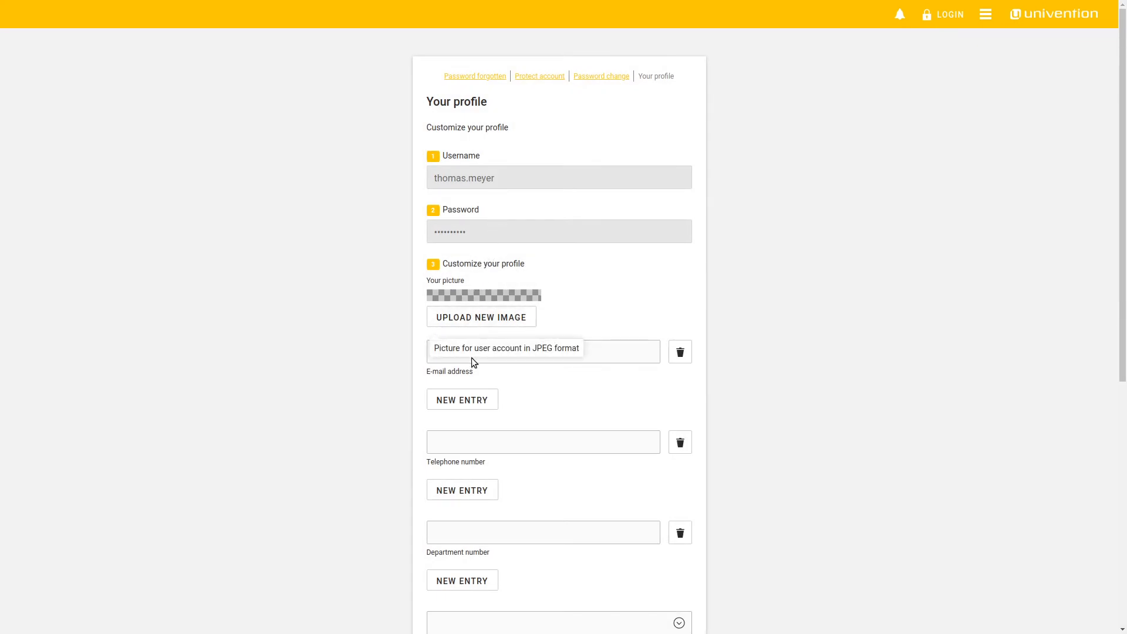
- Review the e-mail, phone and address profile fields and save the form
left_click(542, 351)
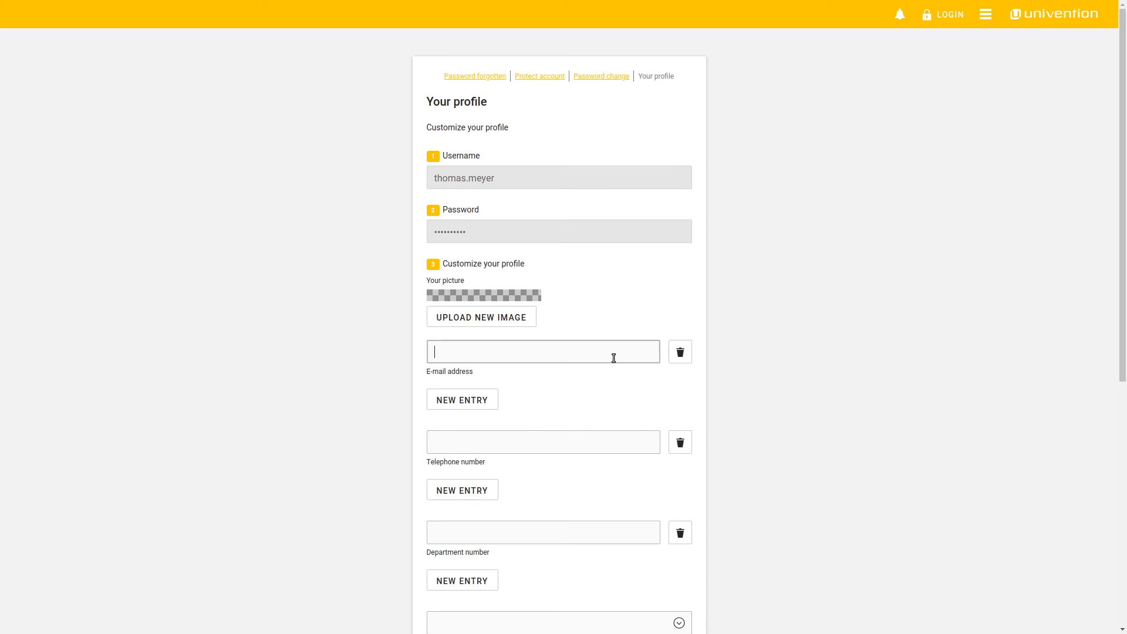
scroll("down", 3)
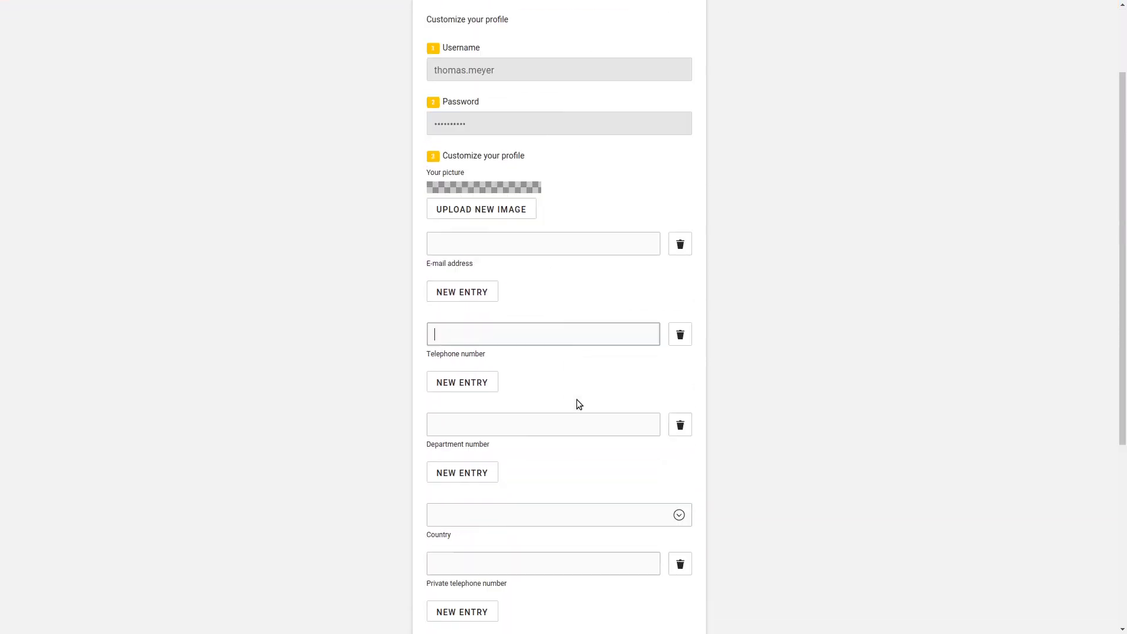
scroll("down", 3)
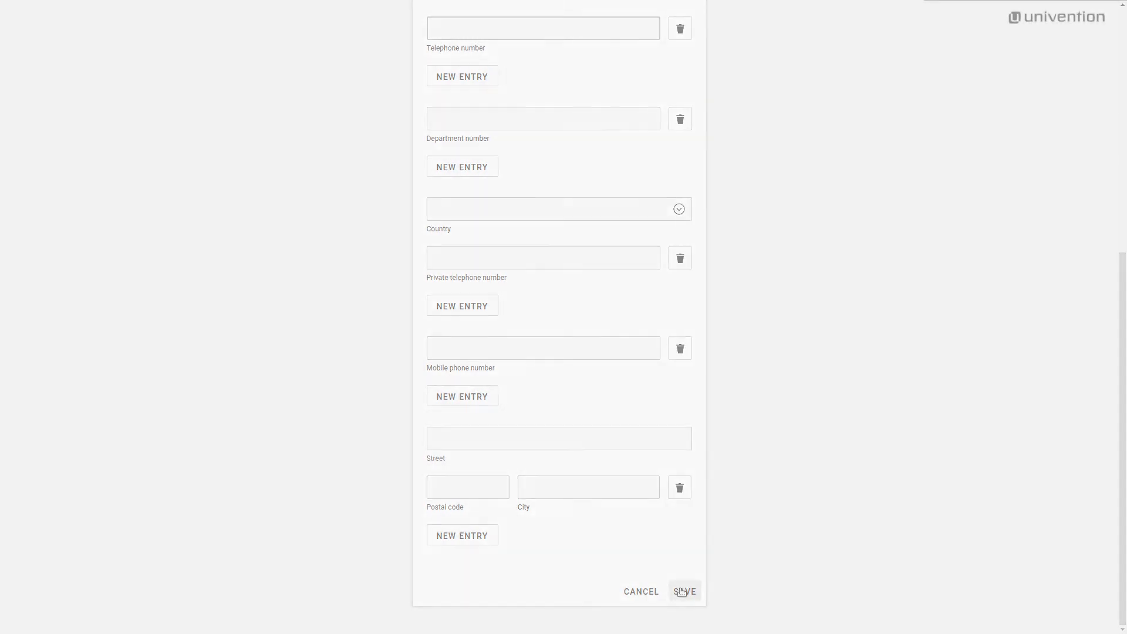
left_click(684, 591)
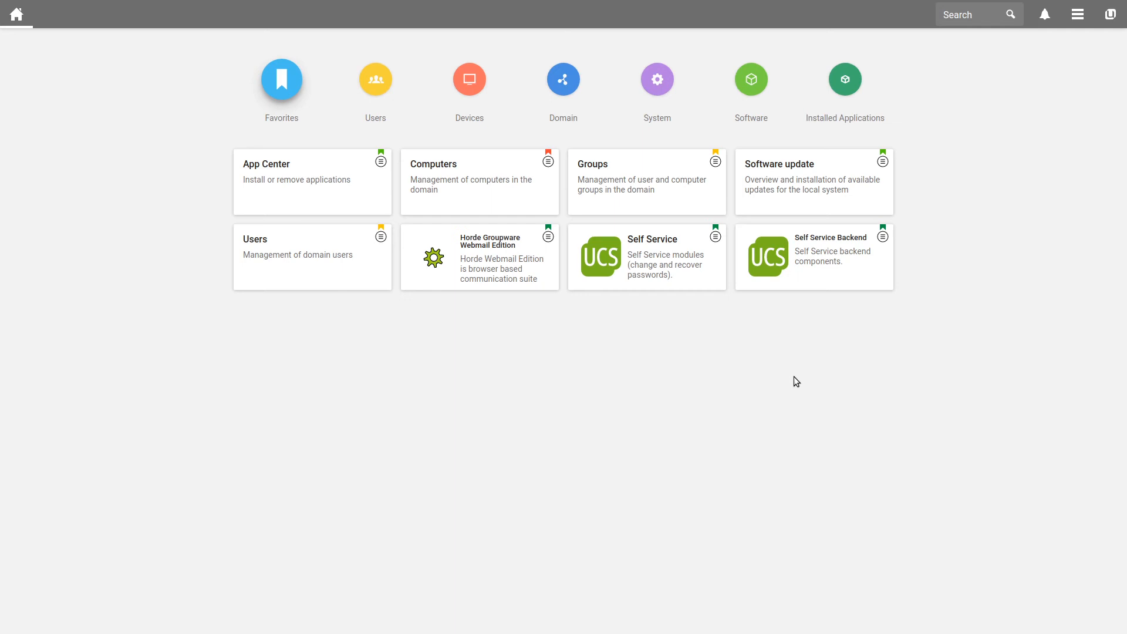
mouse_move(786, 379)
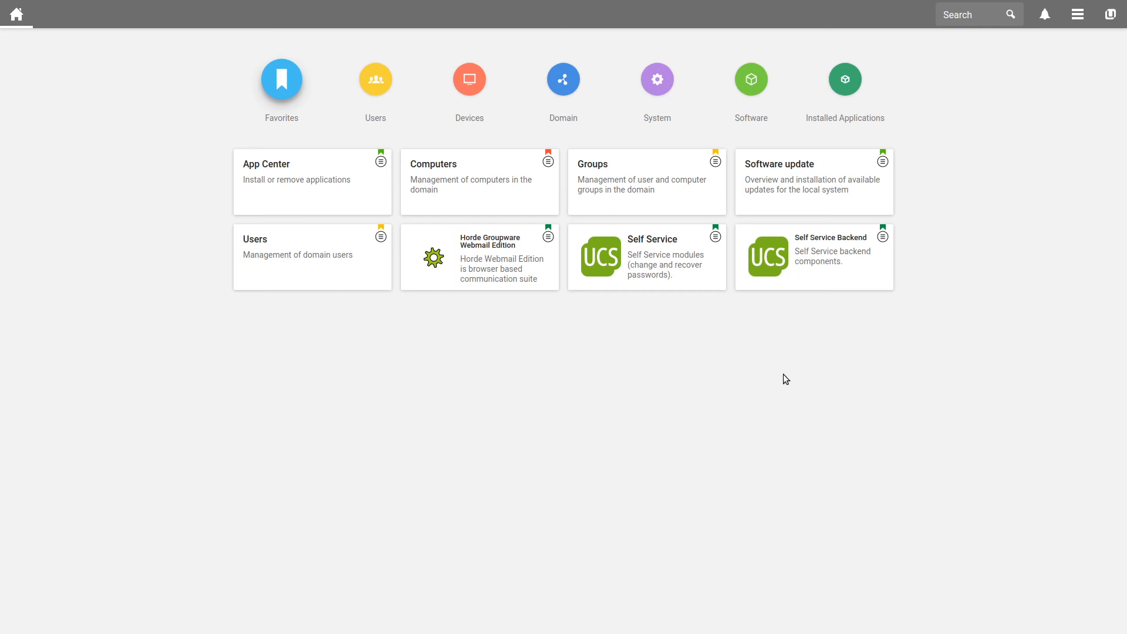
- Open the Univention Configuration Registry module from the System category
left_click(657, 79)
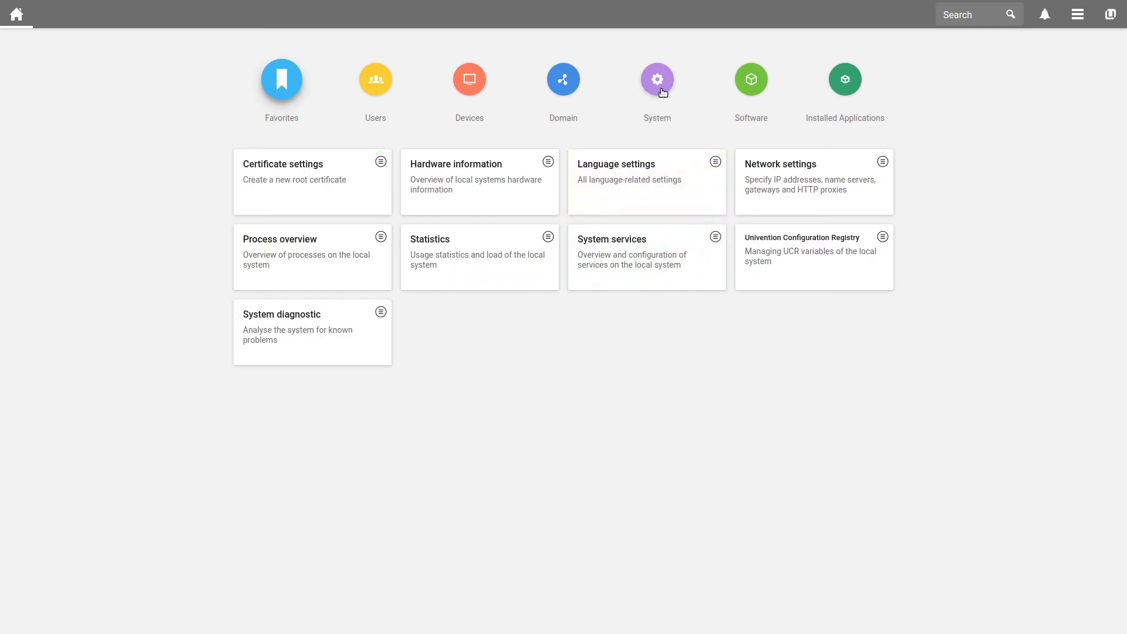
left_click(802, 237)
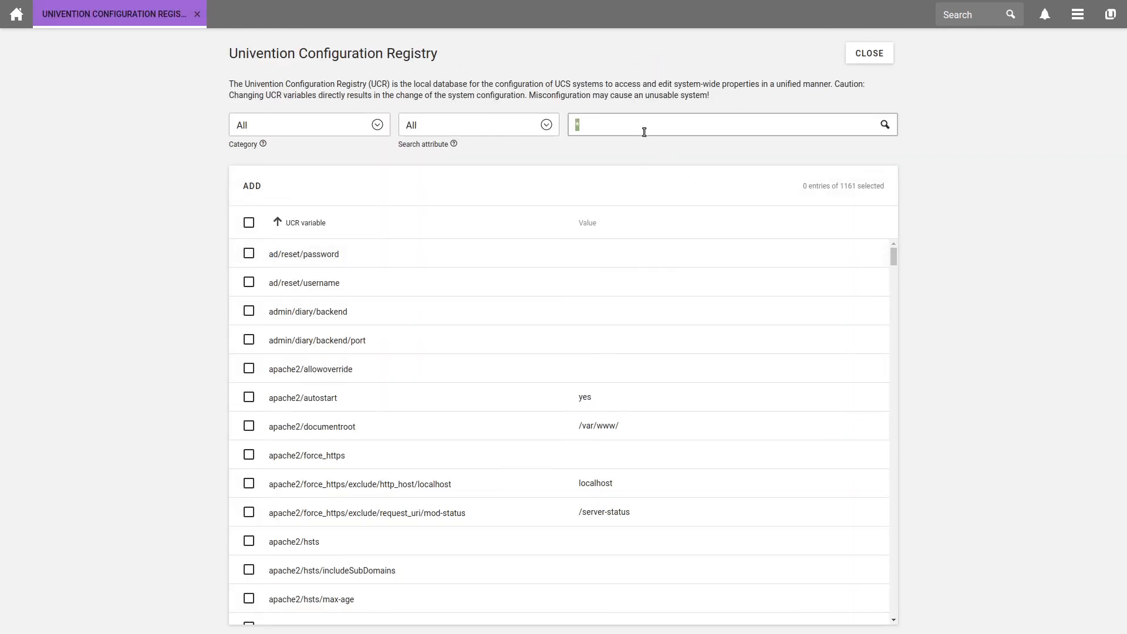
- Filter the UCR variables by 'self-service' to list the 79 matching entries
type("self-service")
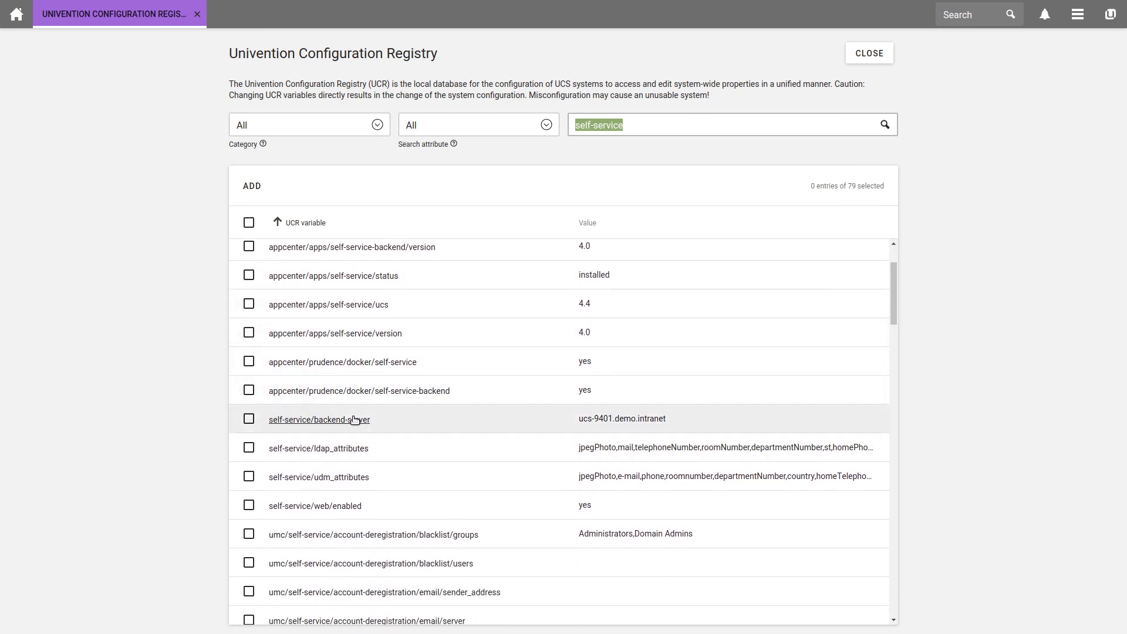
mouse_move(318, 419)
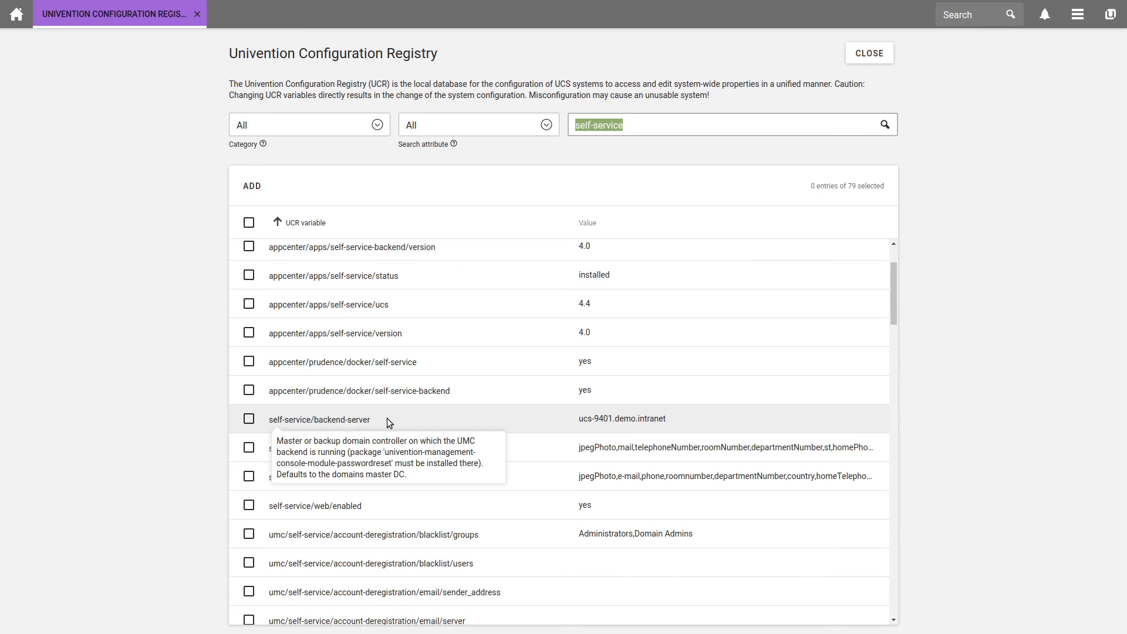
mouse_move(463, 420)
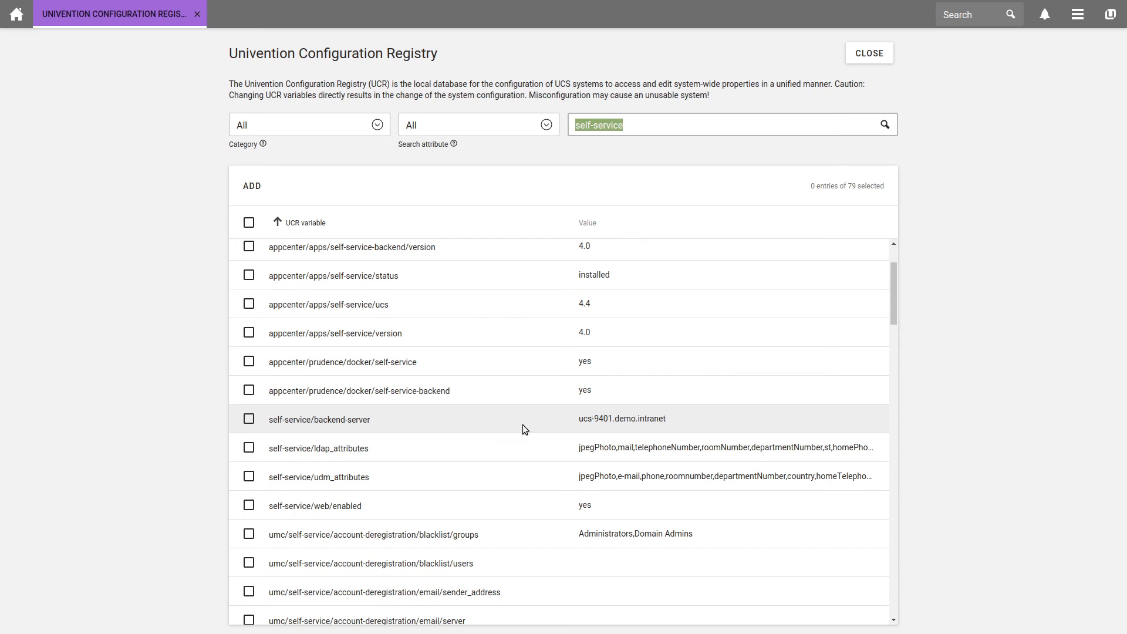
mouse_move(372, 457)
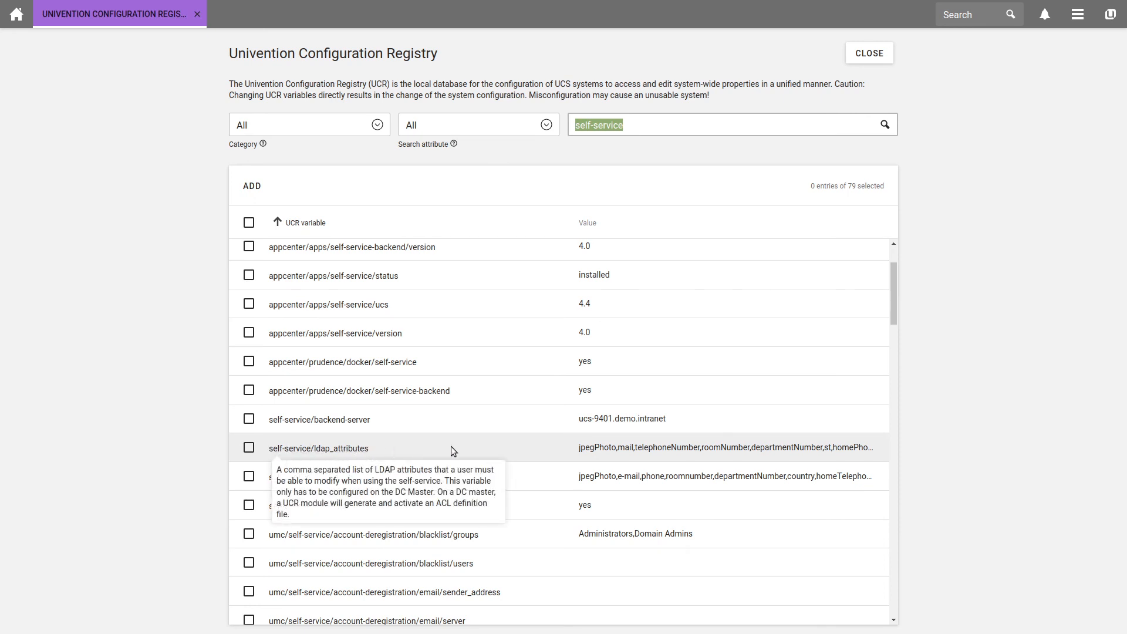
mouse_move(614, 447)
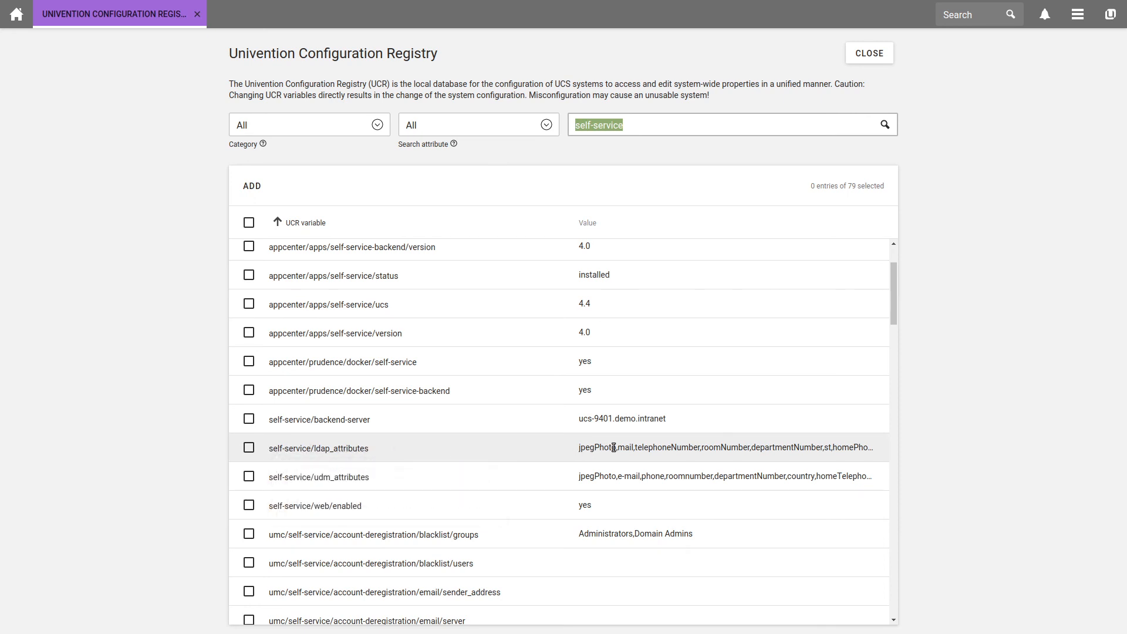
mouse_move(546, 453)
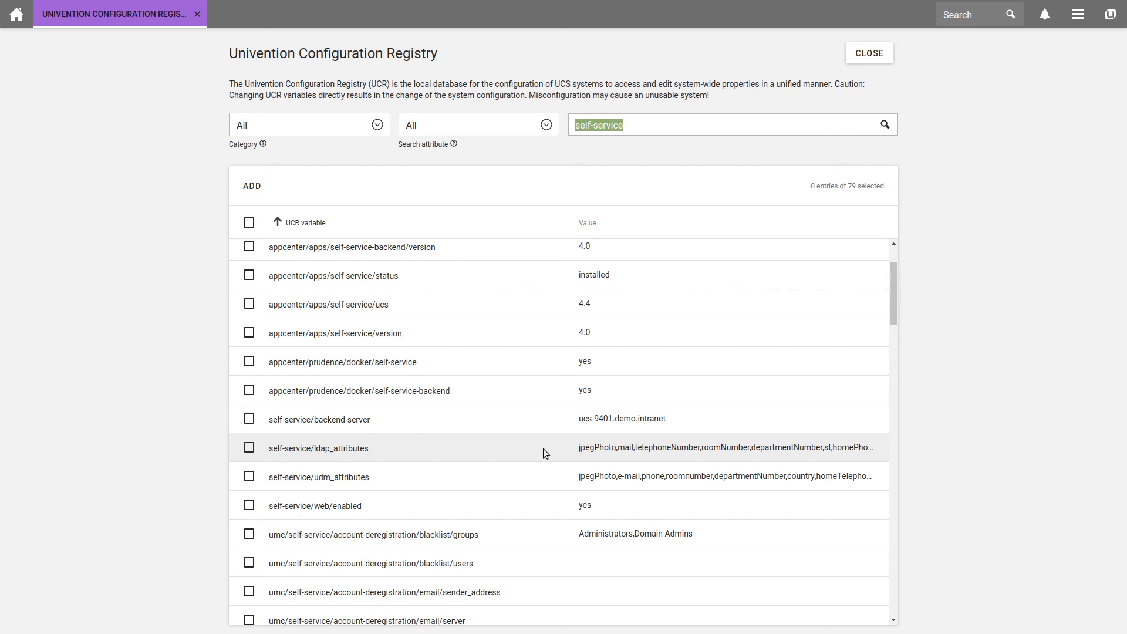
mouse_move(532, 485)
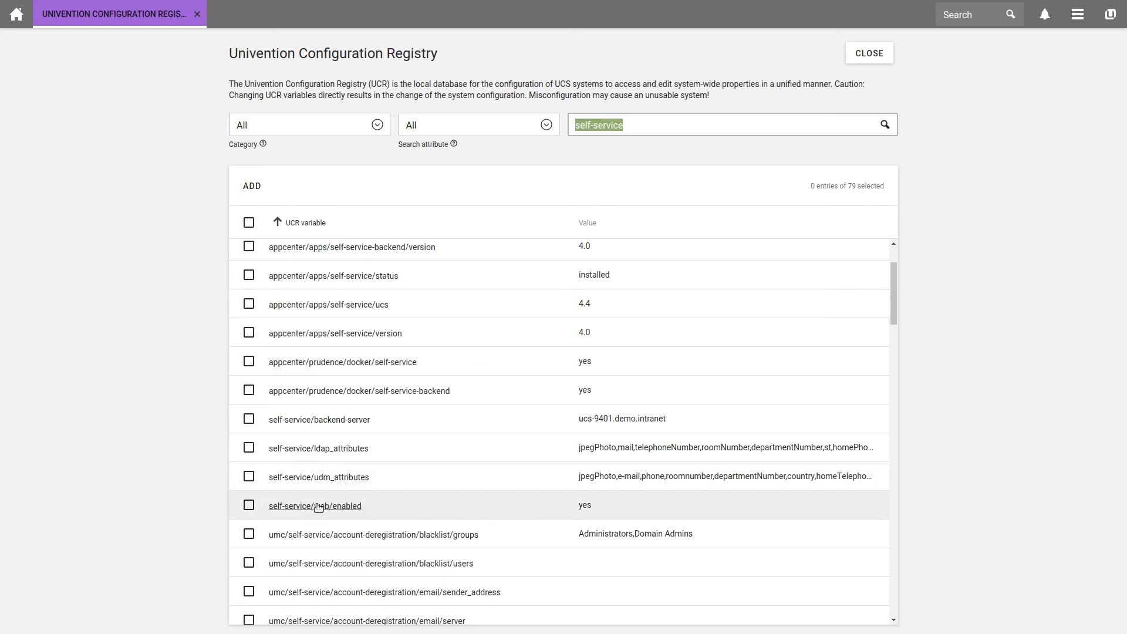
mouse_move(506, 504)
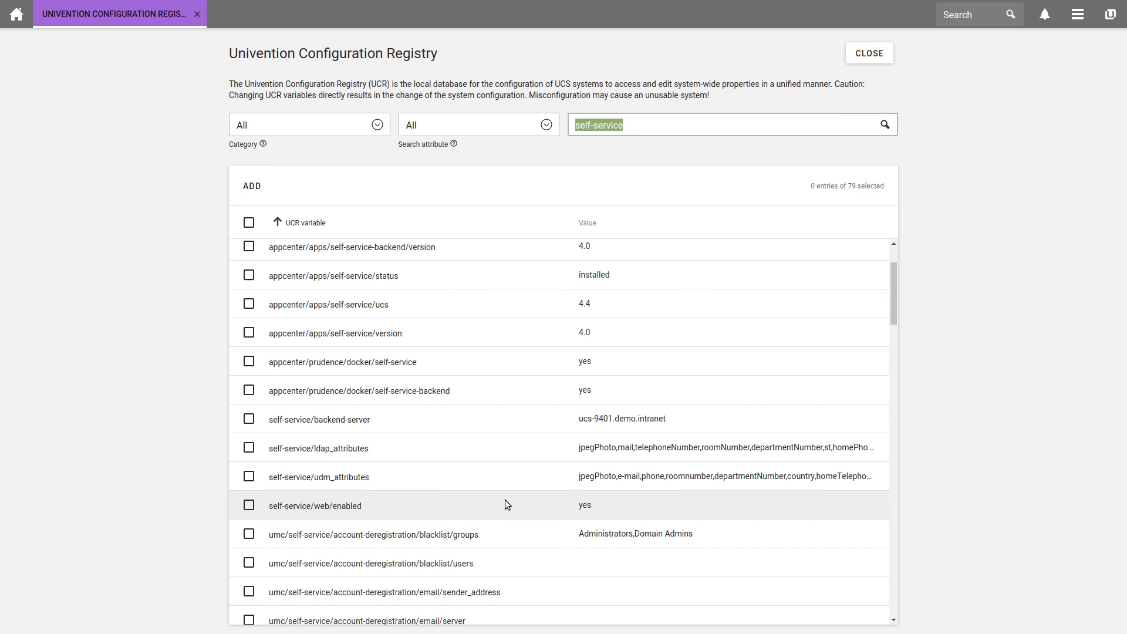